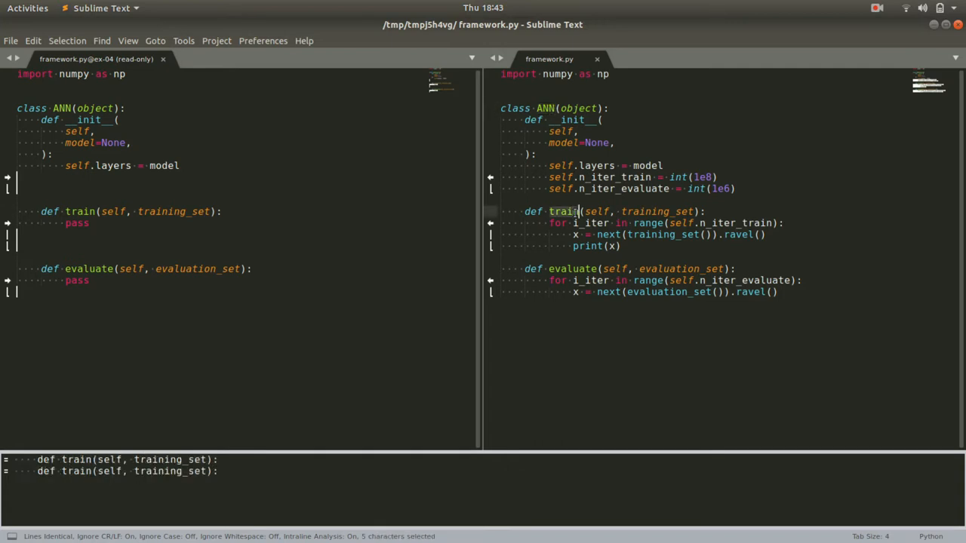
# Run python3 run_framework.py so it prints the column of flattened four-value binary examples.
pyautogui.click(572, 269)
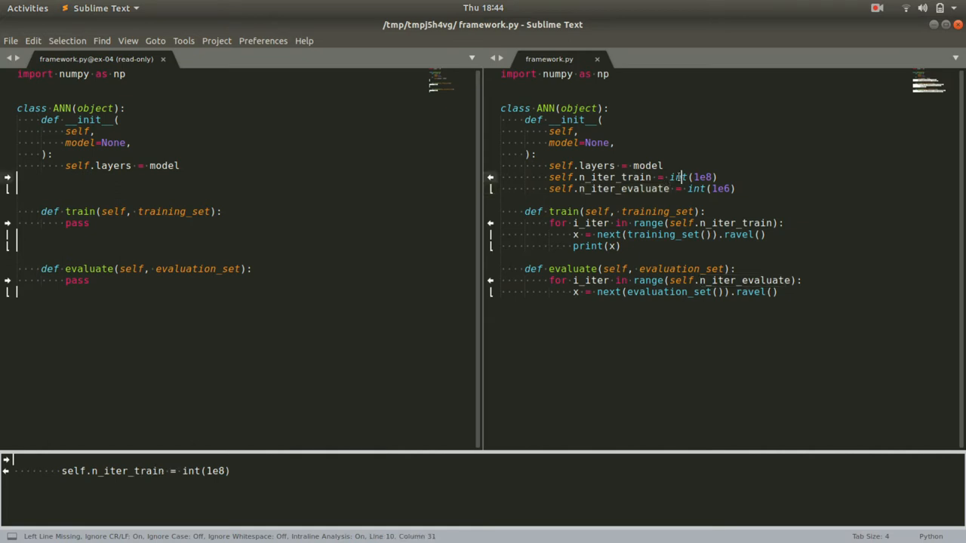
pyautogui.doubleClick(696, 188)
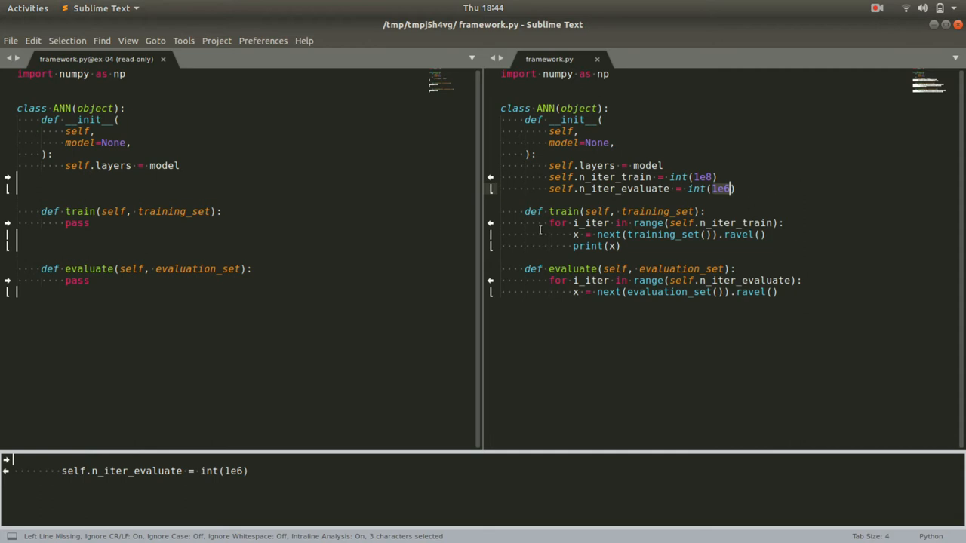
pyautogui.click(540, 223)
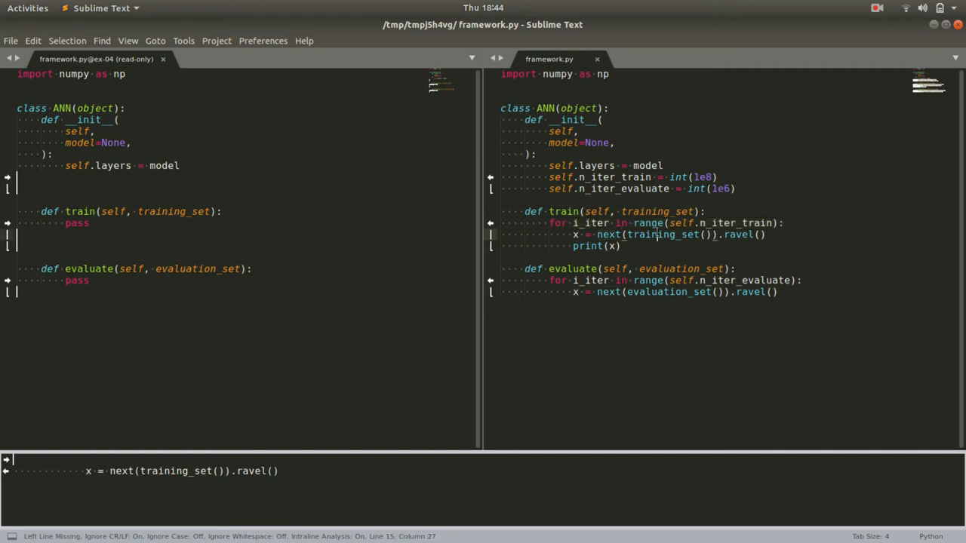
pyautogui.doubleClick(657, 211)
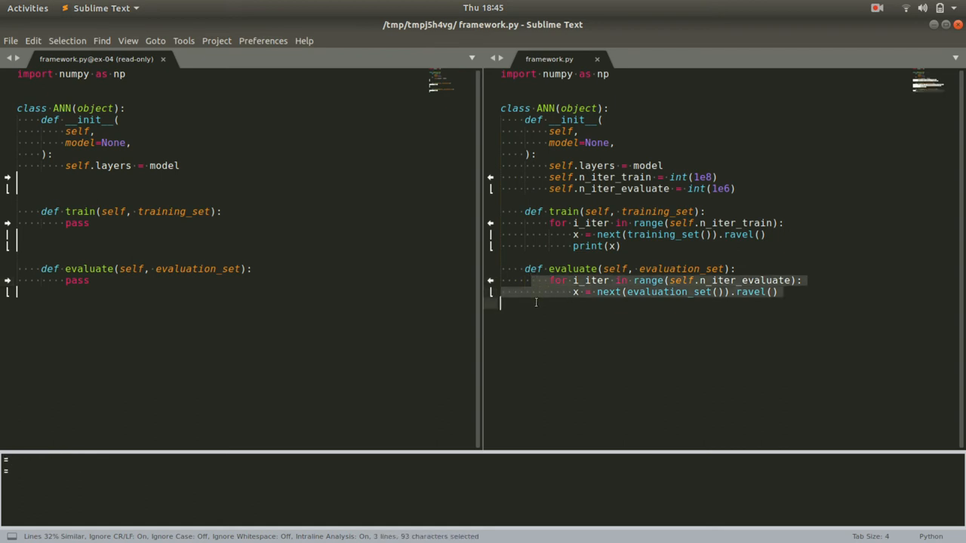
pyautogui.click(640, 329)
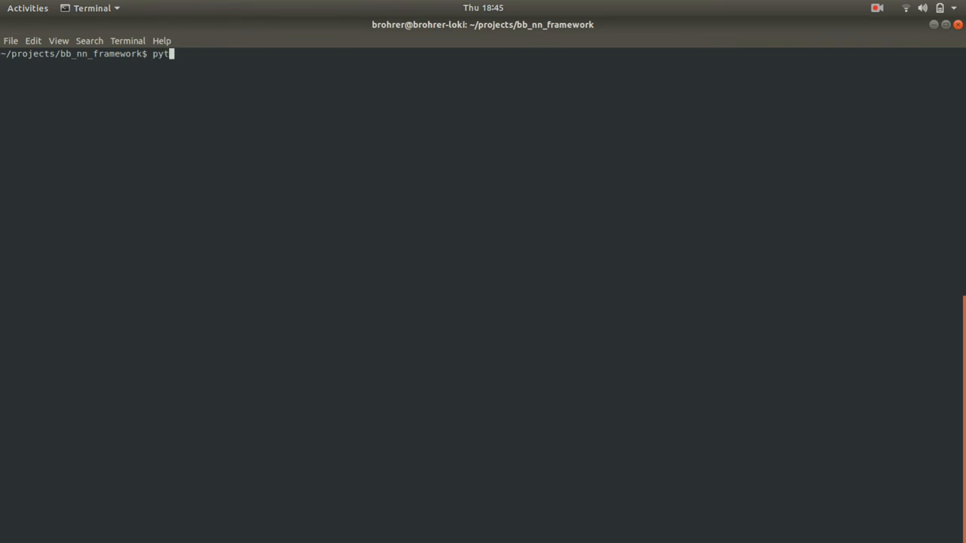
pyautogui.write('hon3')
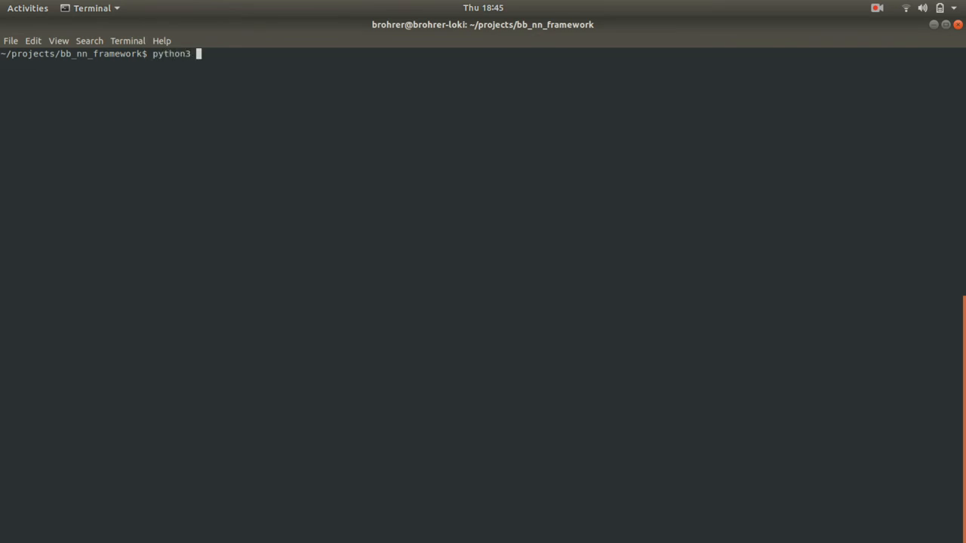
pyautogui.write('run_framework.py')
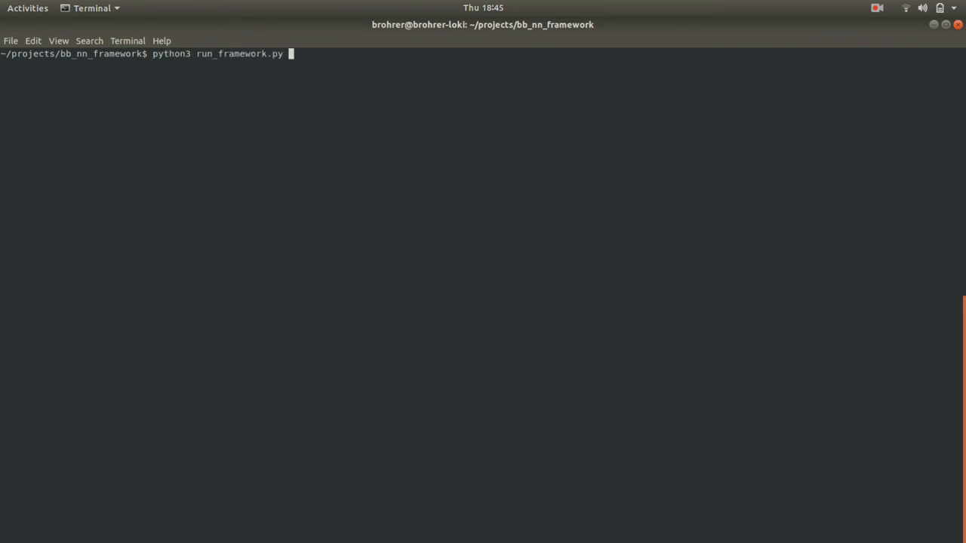
pyautogui.press('Return')
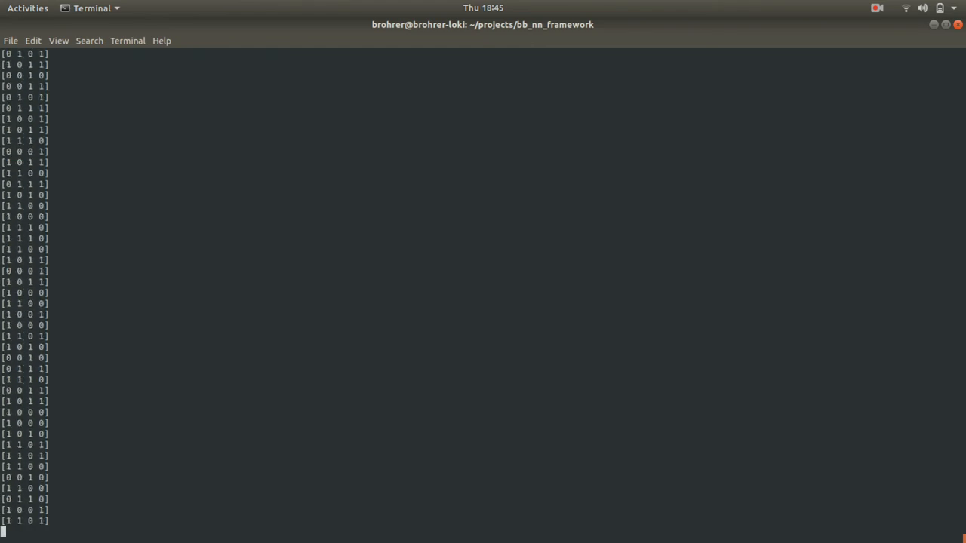